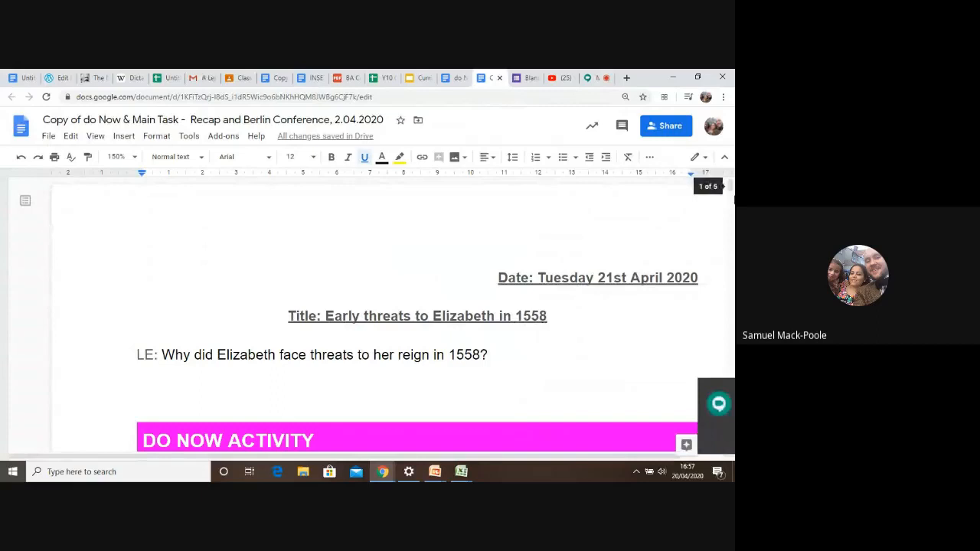
Step: Scroll down to reveal the DO NOW ACTIVITY heading and its yellow-box instruction
scroll("down", 3)
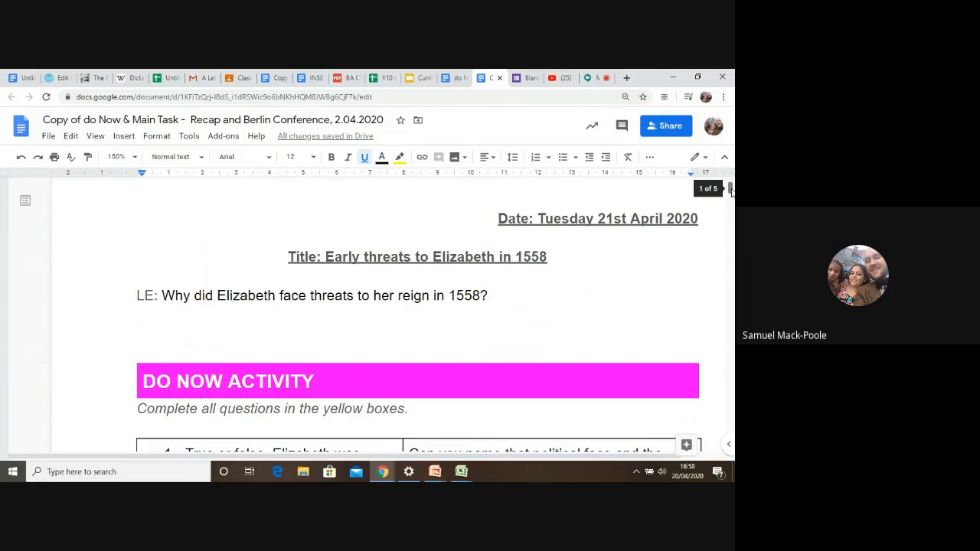
Step: Scroll past the true-or-false questions to the Early threats to Elizabeth I 1558 diagram
scroll("down", 3)
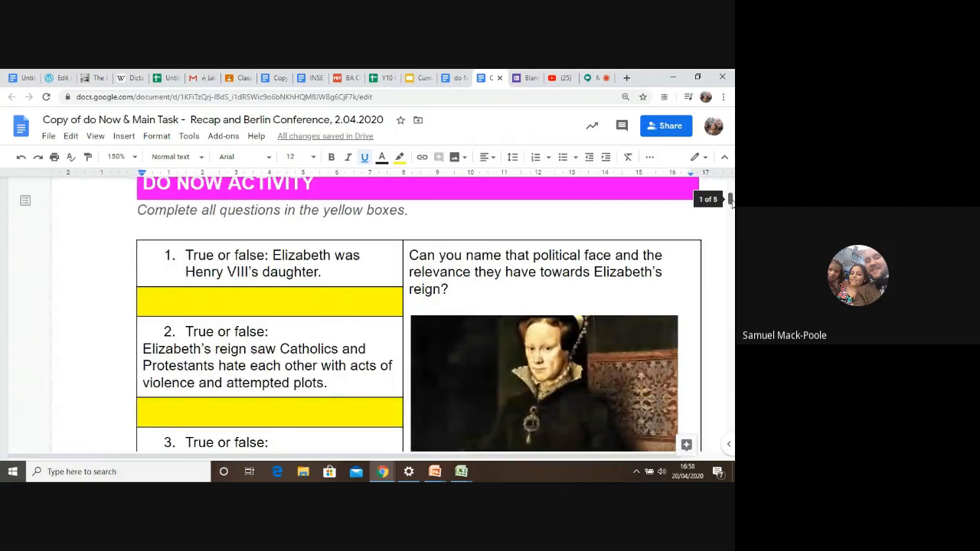
scroll("down", 3)
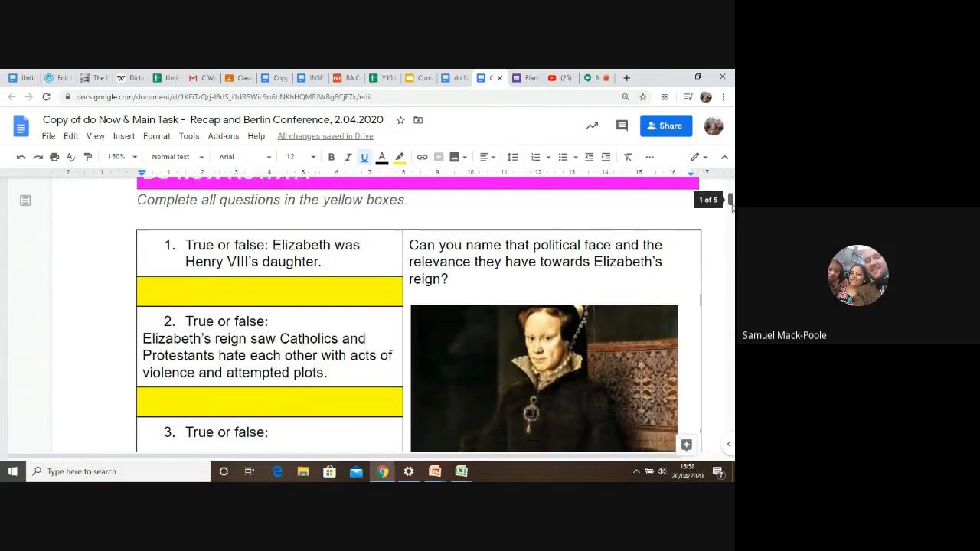
scroll("down", 3)
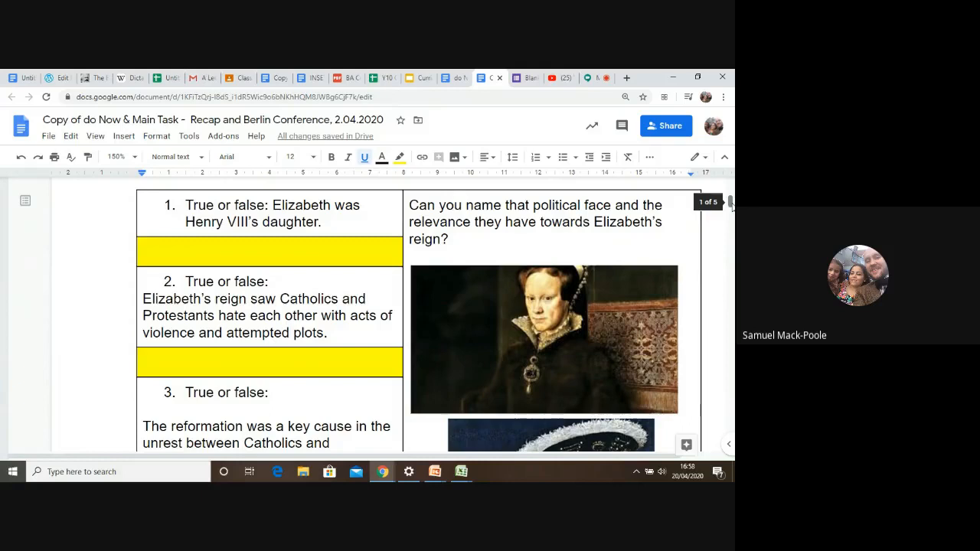
scroll("down", 3)
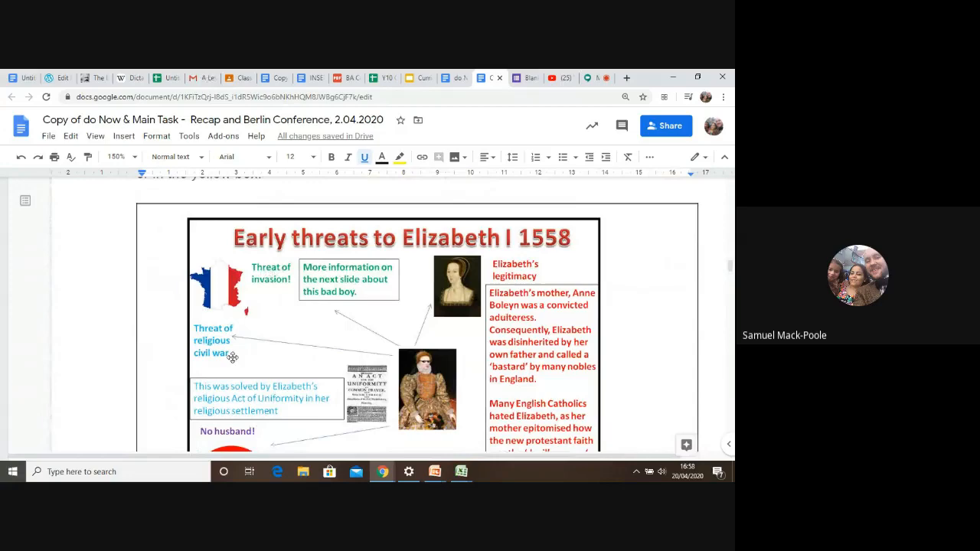
scroll("down", 3)
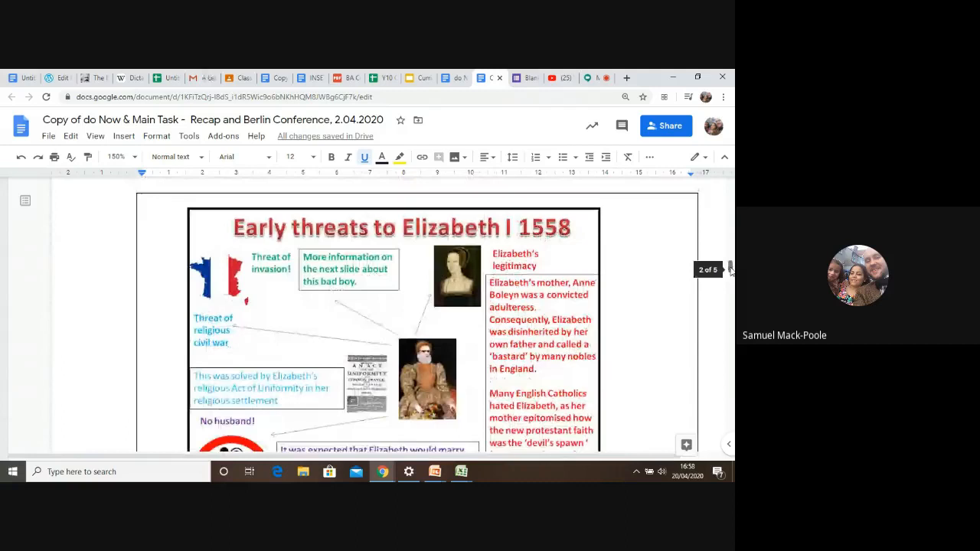
scroll("down", 3)
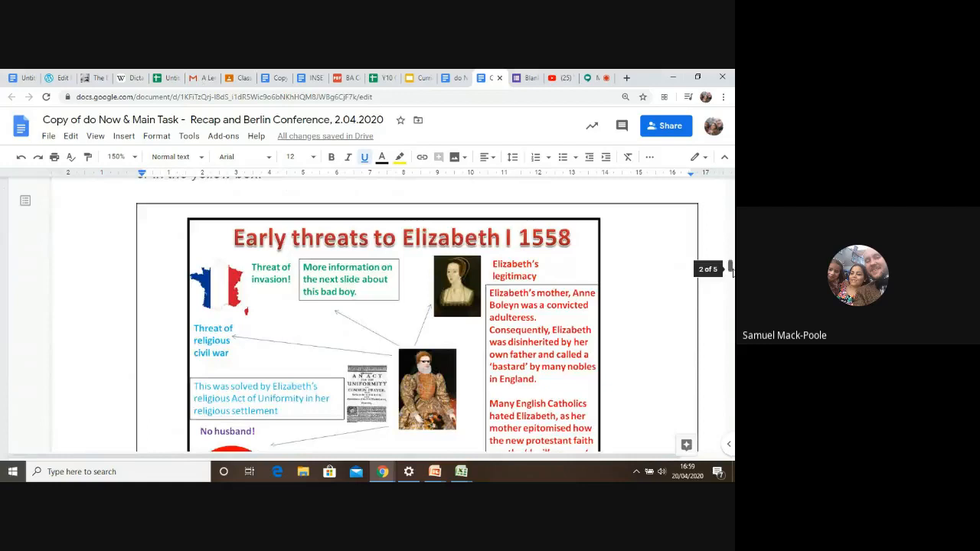
Step: Scroll down to the 'France – the thorn in Elizabeth's side!' map page
scroll("down", 3)
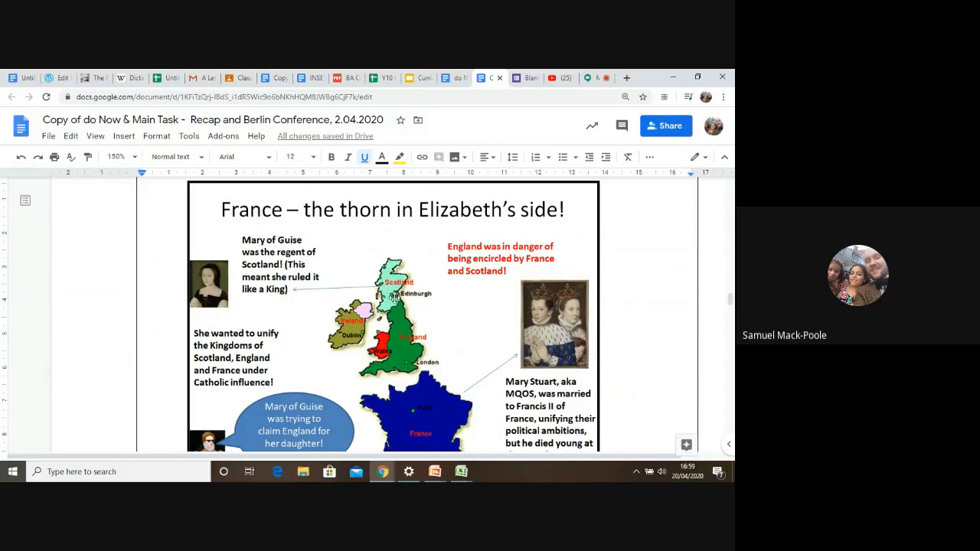
mouse_move(441, 315)
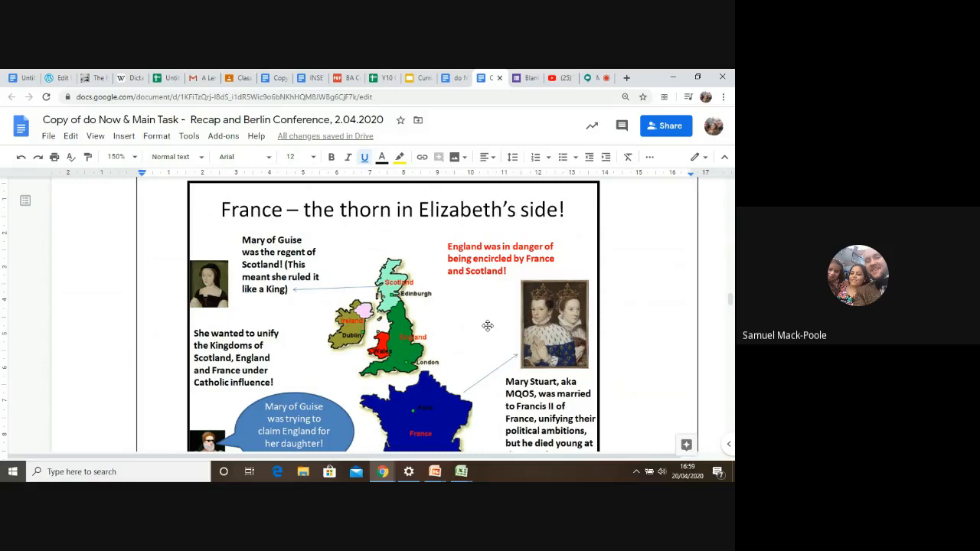
mouse_move(438, 303)
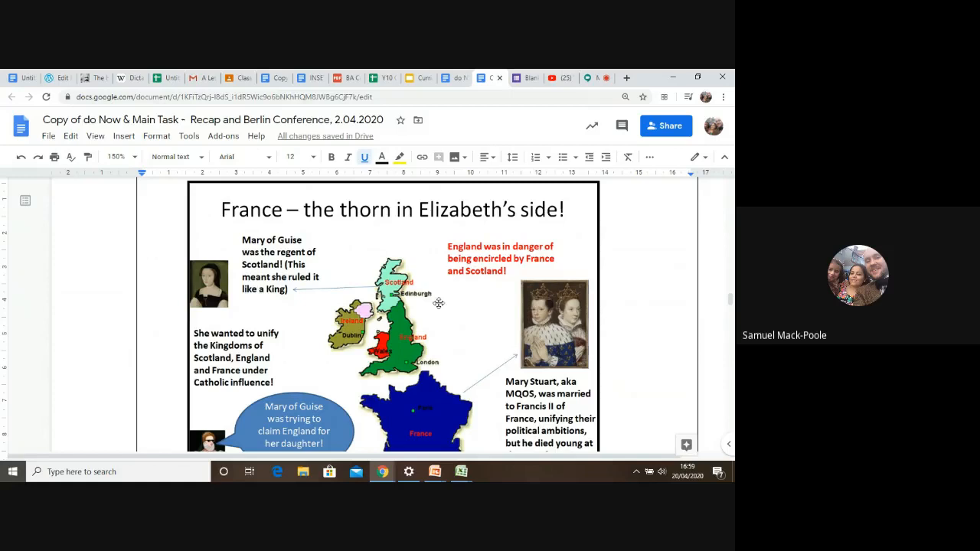
mouse_move(435, 332)
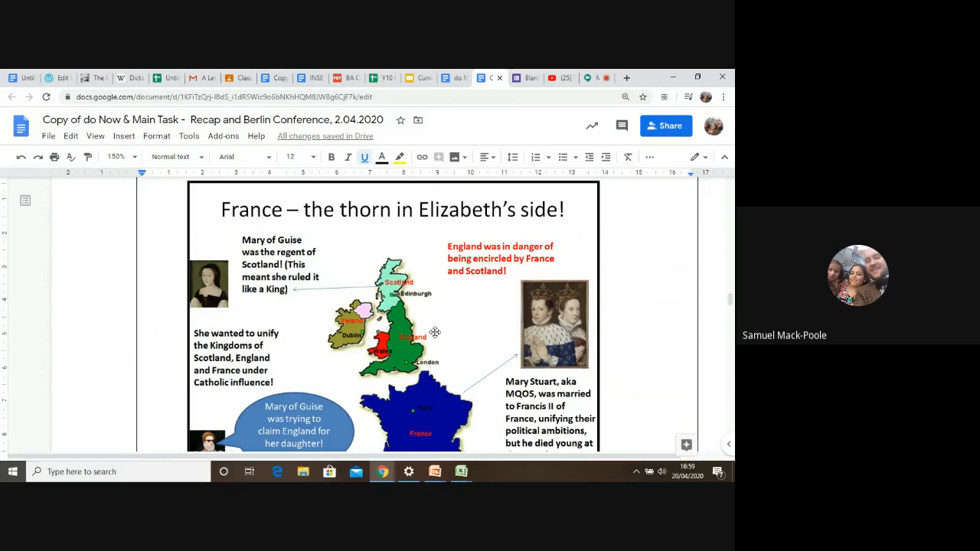
mouse_move(469, 383)
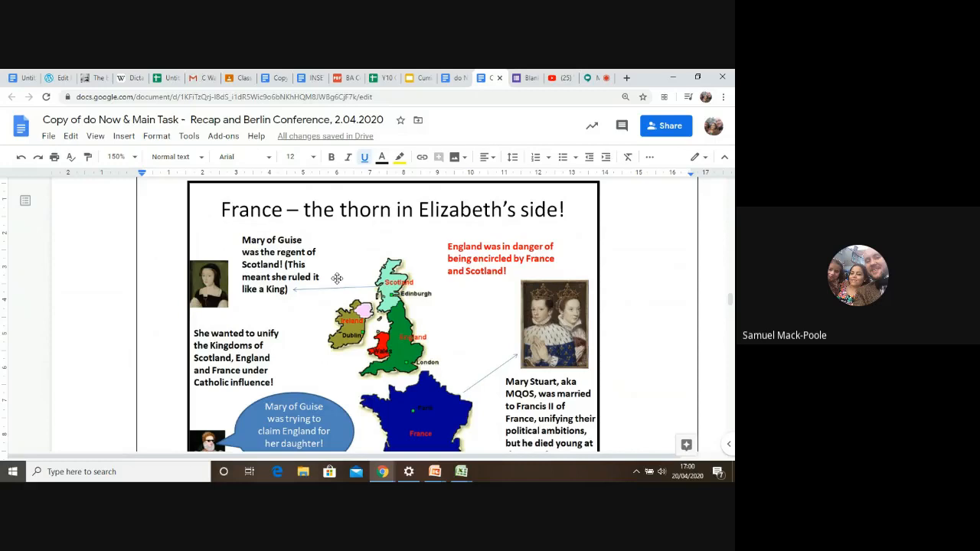
mouse_move(504, 386)
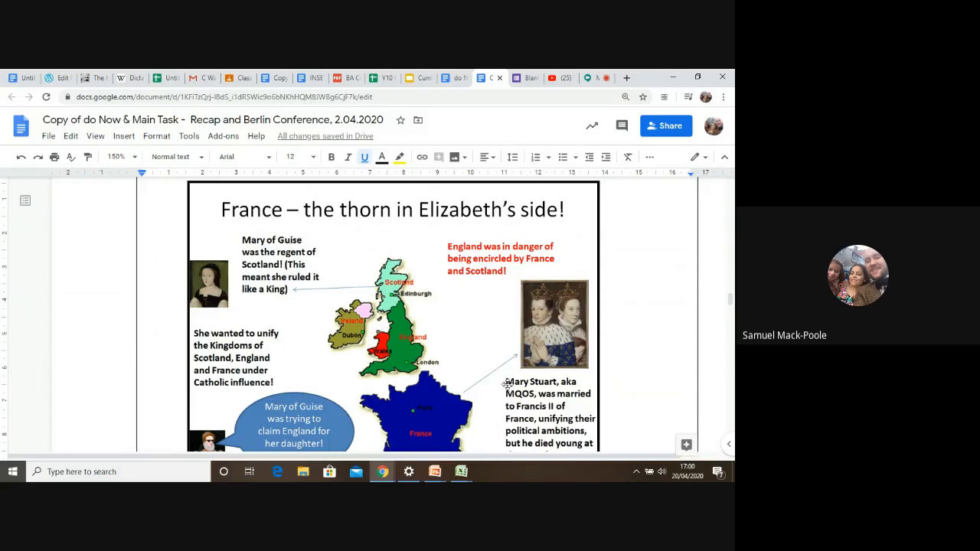
mouse_move(417, 298)
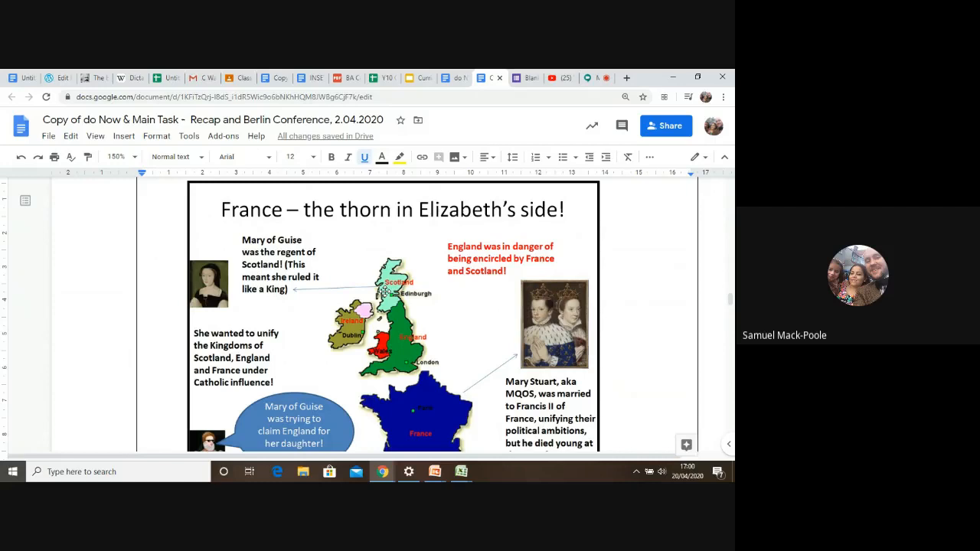
mouse_move(423, 349)
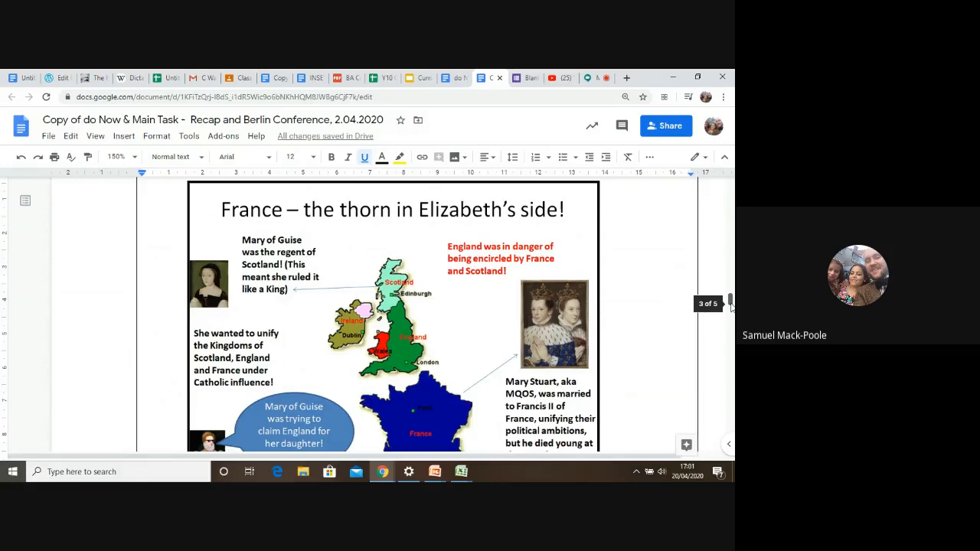
scroll("down", 3)
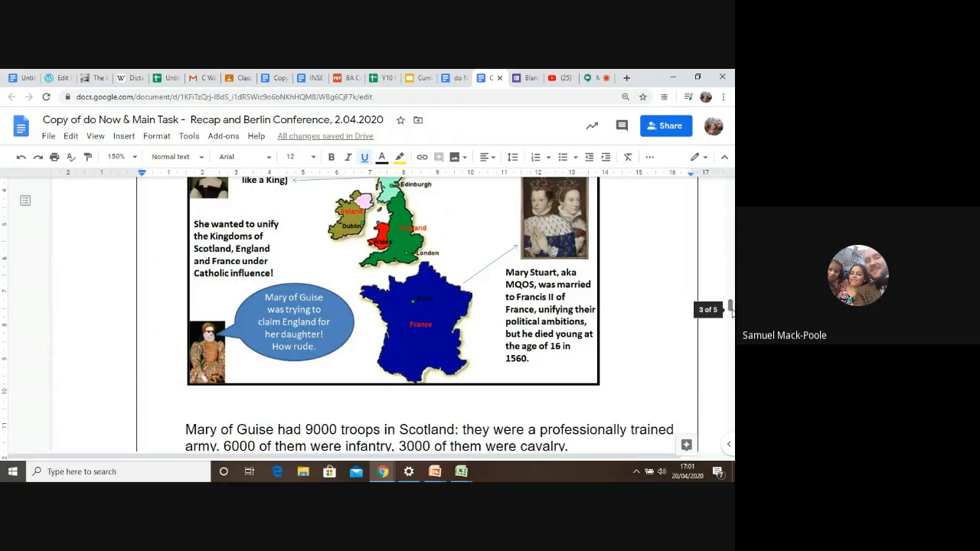
Step: Scroll past the France page down to the map marking Leith, Scotland
scroll("down", 3)
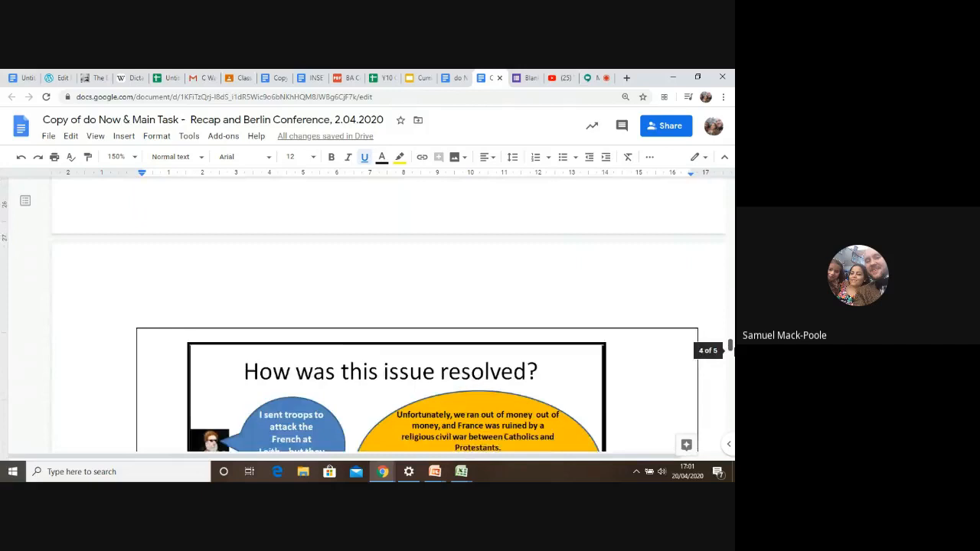
scroll("down", 3)
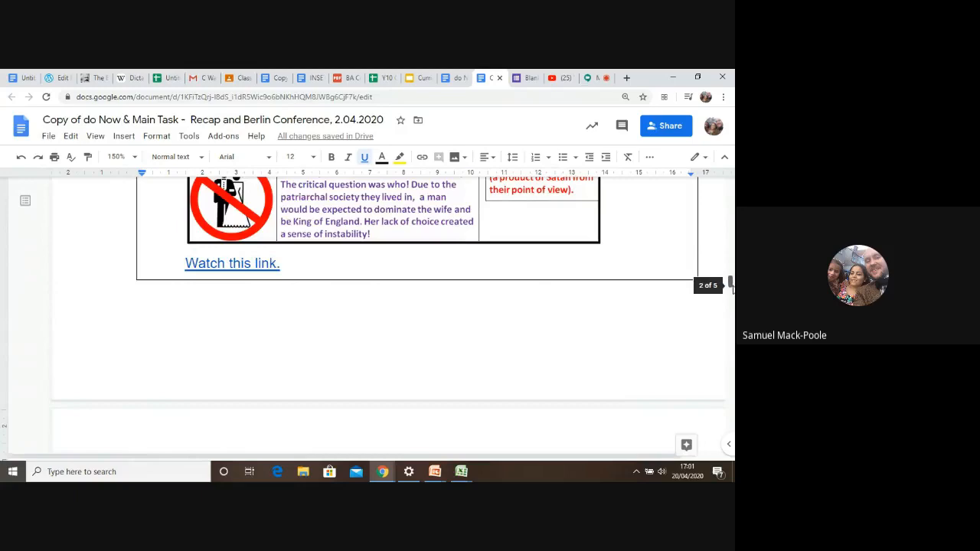
scroll("down", 3)
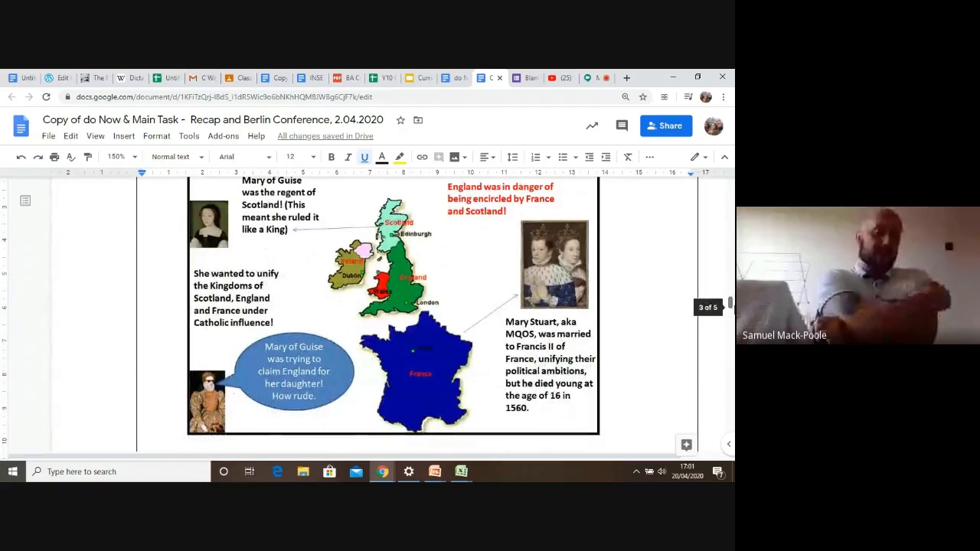
scroll("down", 3)
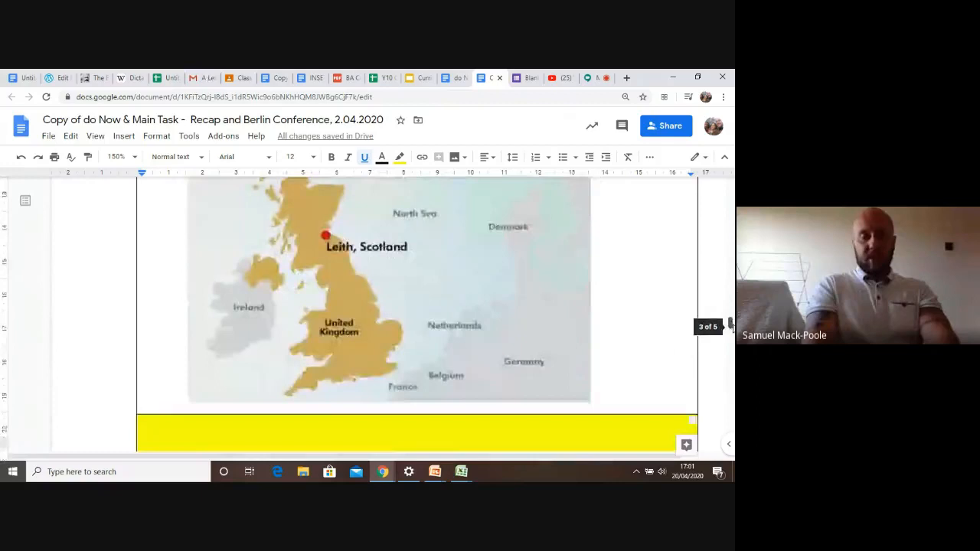
scroll("down", 3)
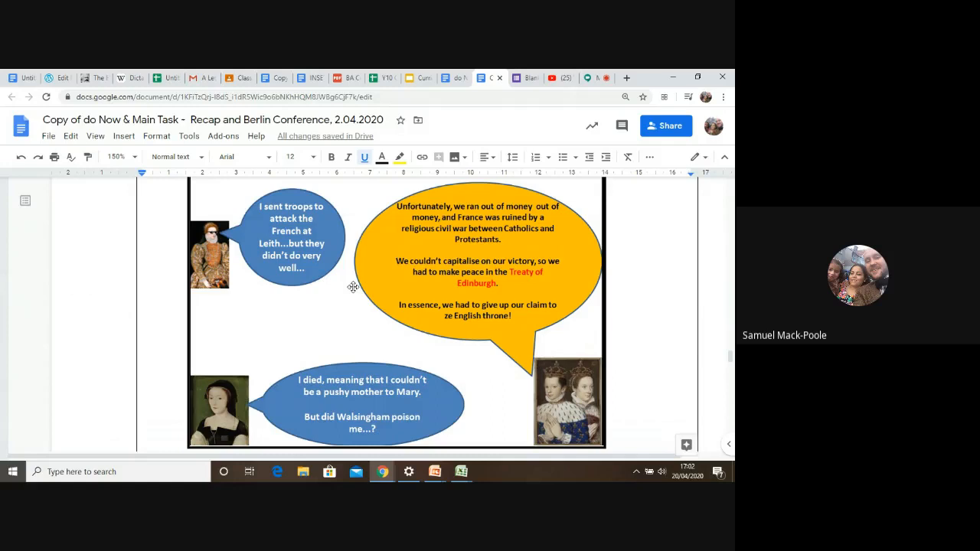
mouse_move(521, 257)
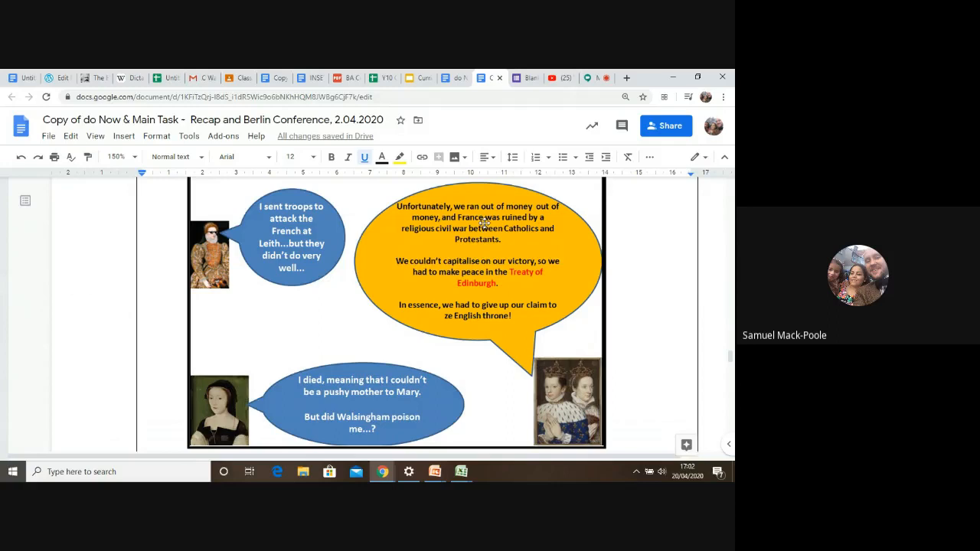
mouse_move(521, 251)
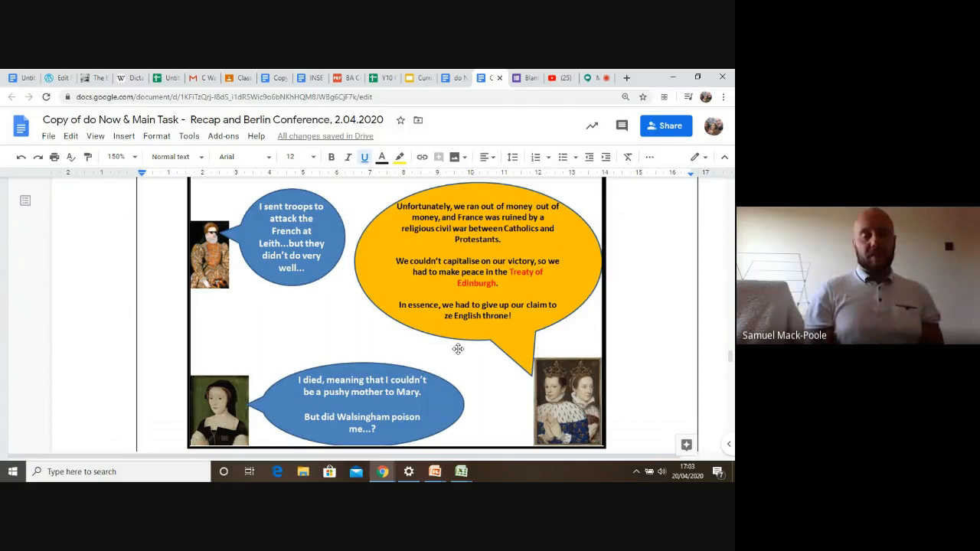
mouse_move(549, 357)
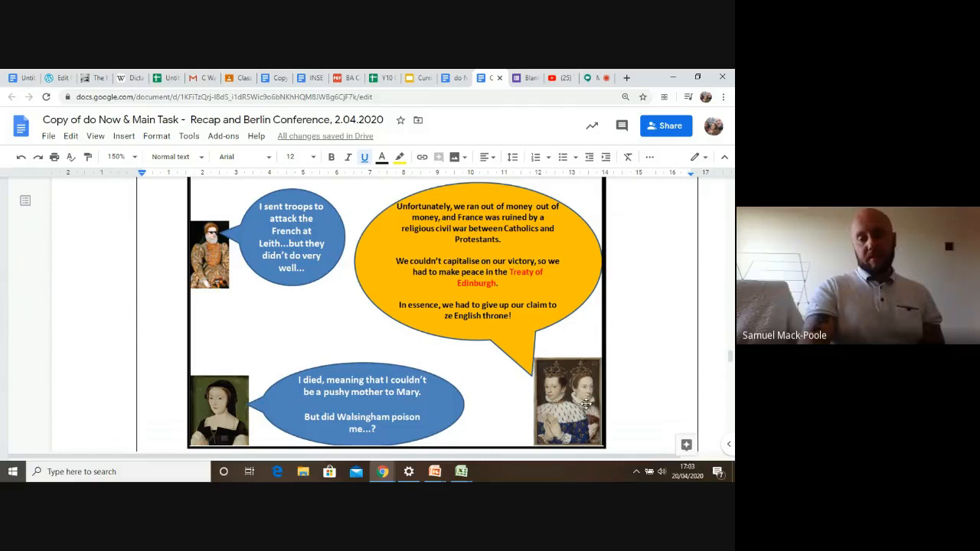
mouse_move(554, 242)
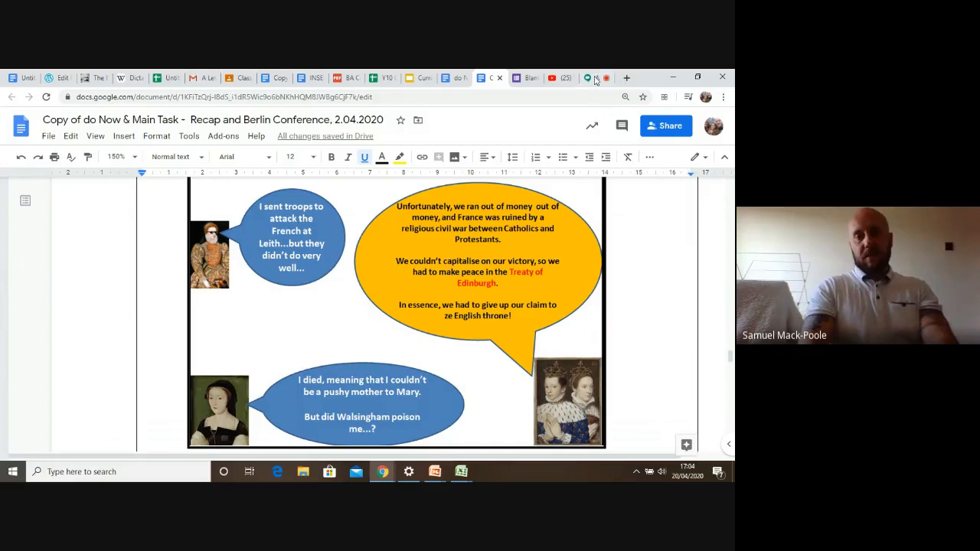
Step: Switch to the Google Meet tab to return to the presenting screen
left_click(588, 77)
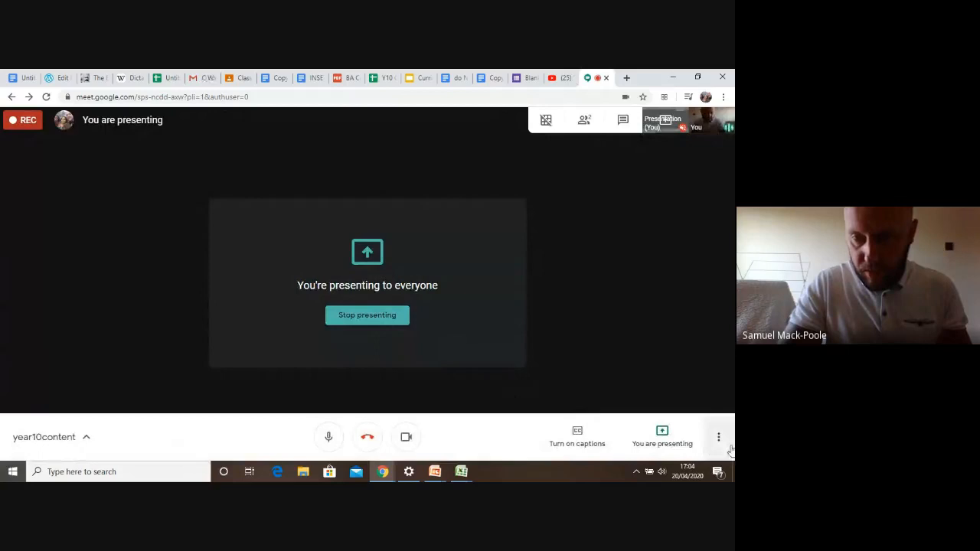